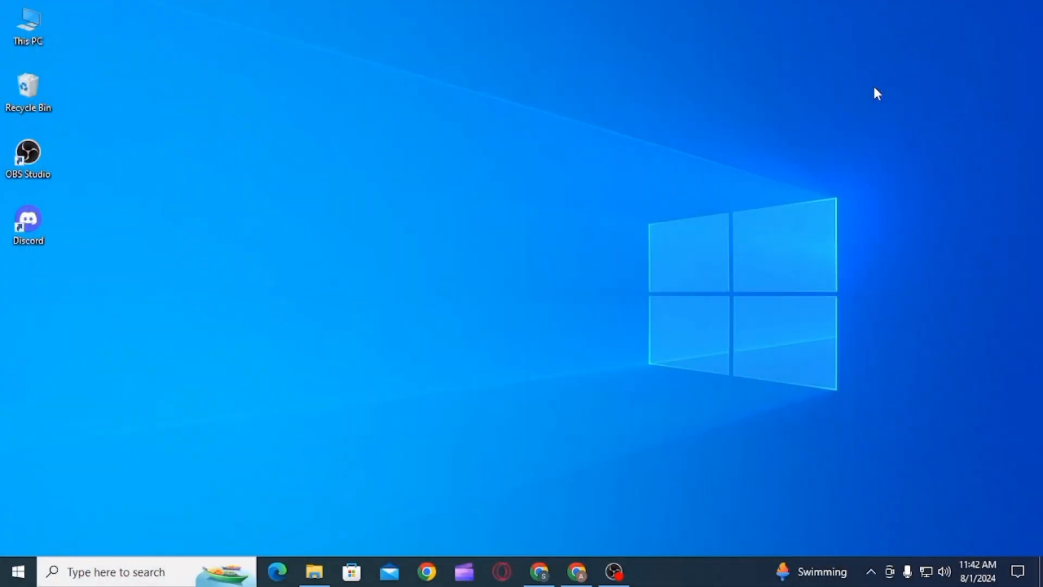
mouse_move(808, 93)
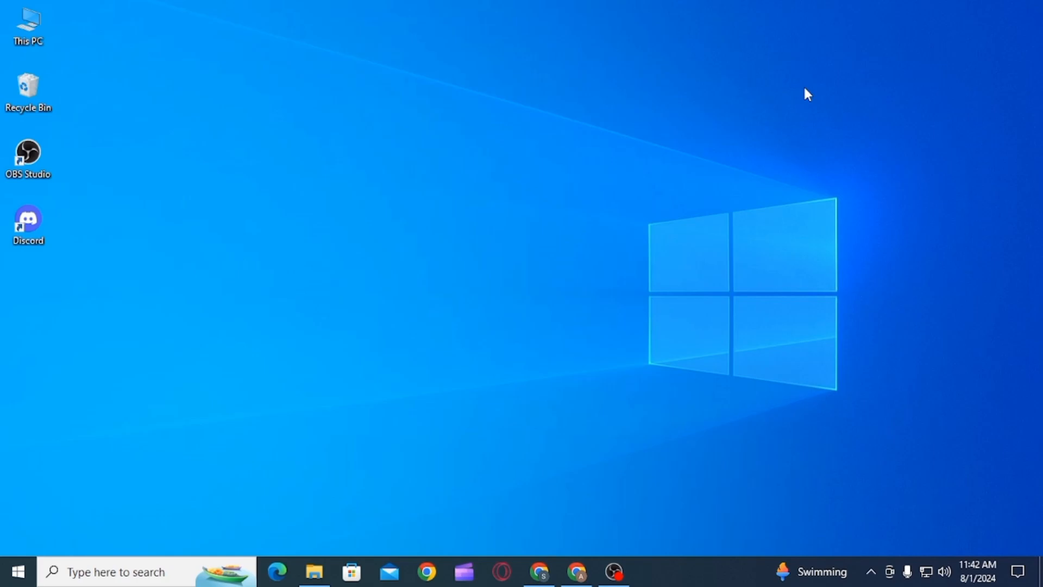
mouse_move(578, 555)
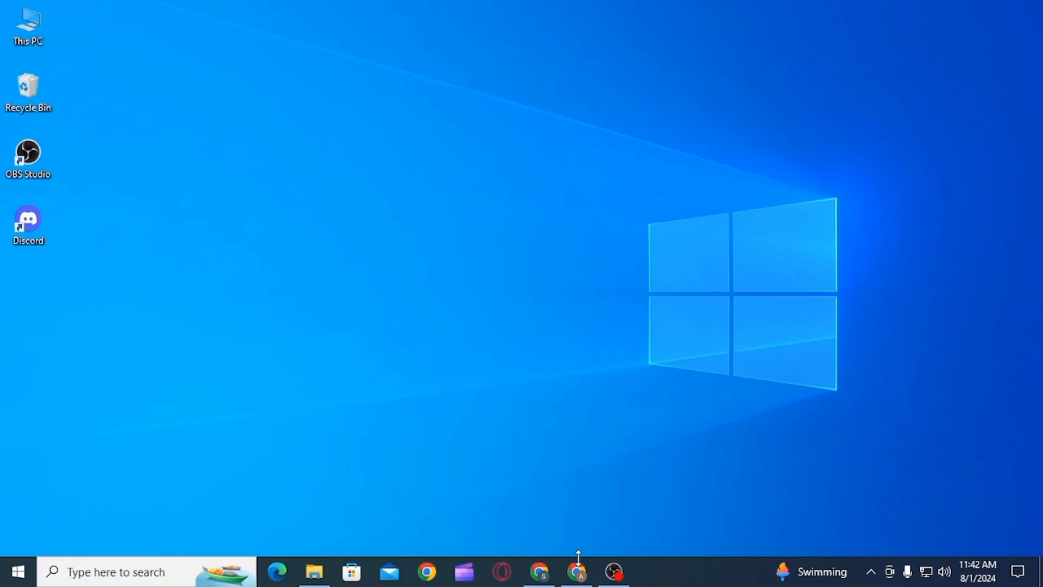
Start a new chat with Willson Wáng from his card on the JanitorAI homepage.
left_click(576, 570)
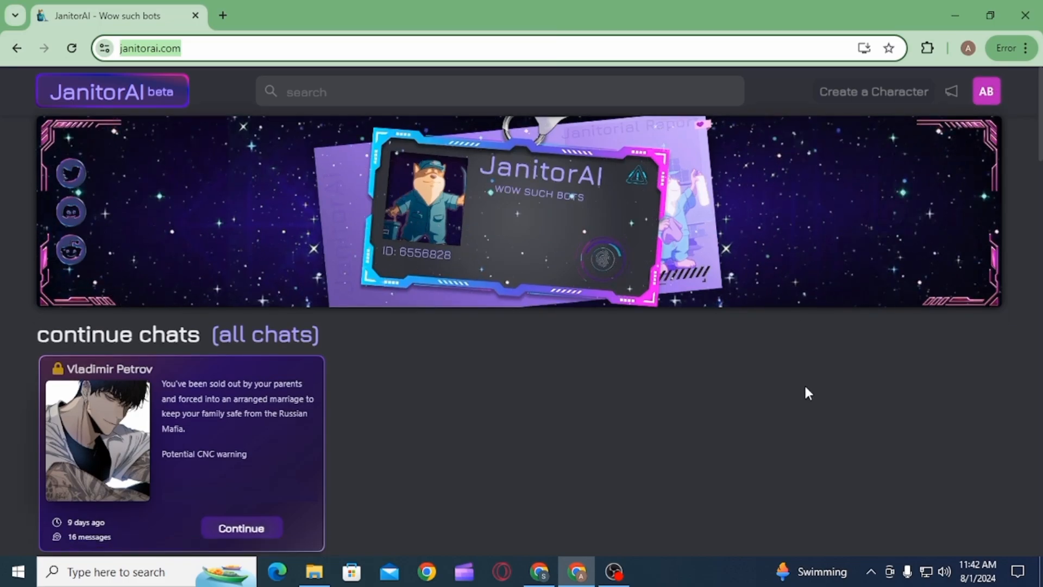
scroll("down", 3)
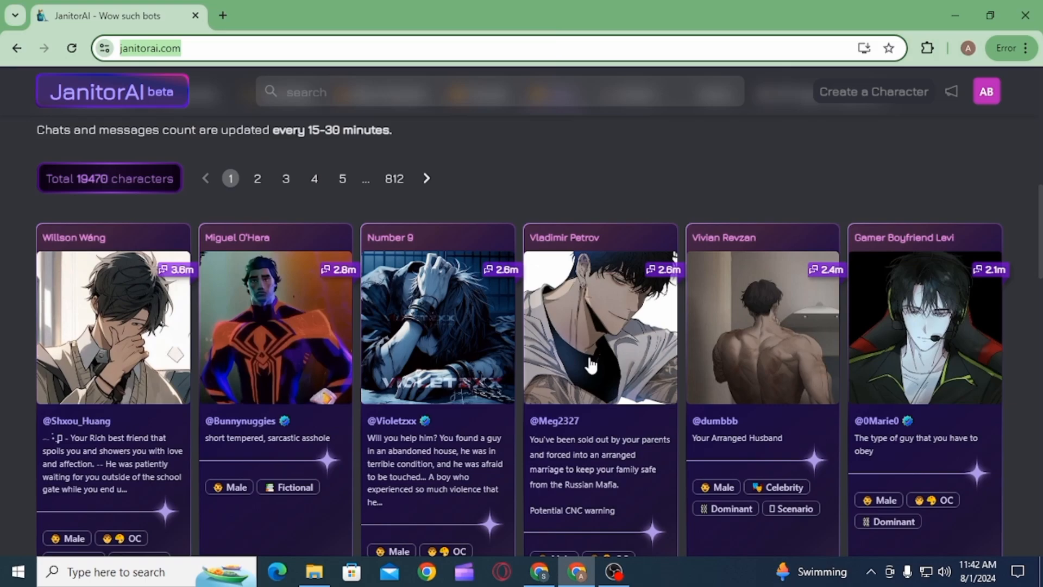
mouse_move(153, 362)
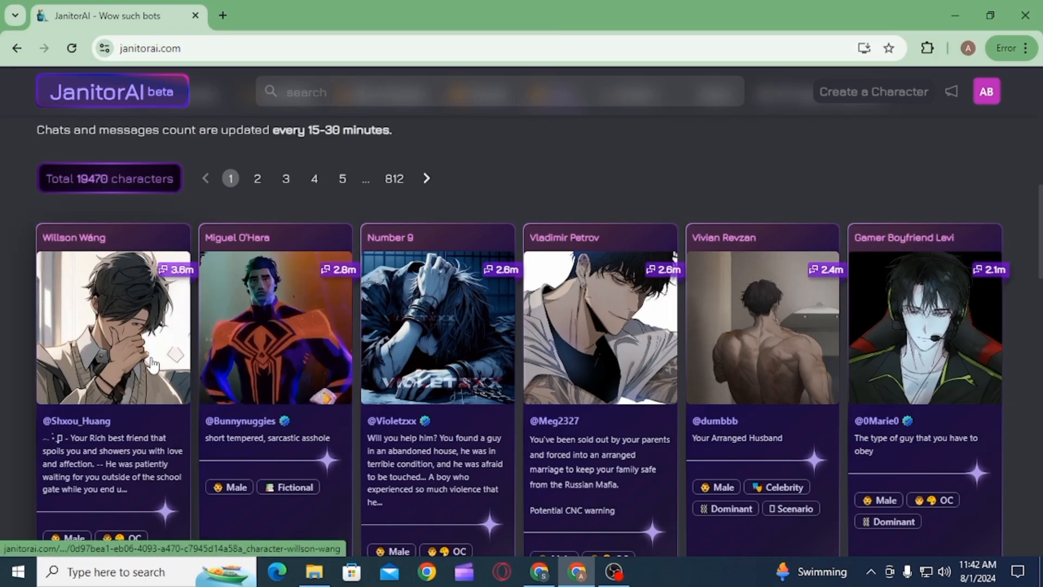
left_click(113, 326)
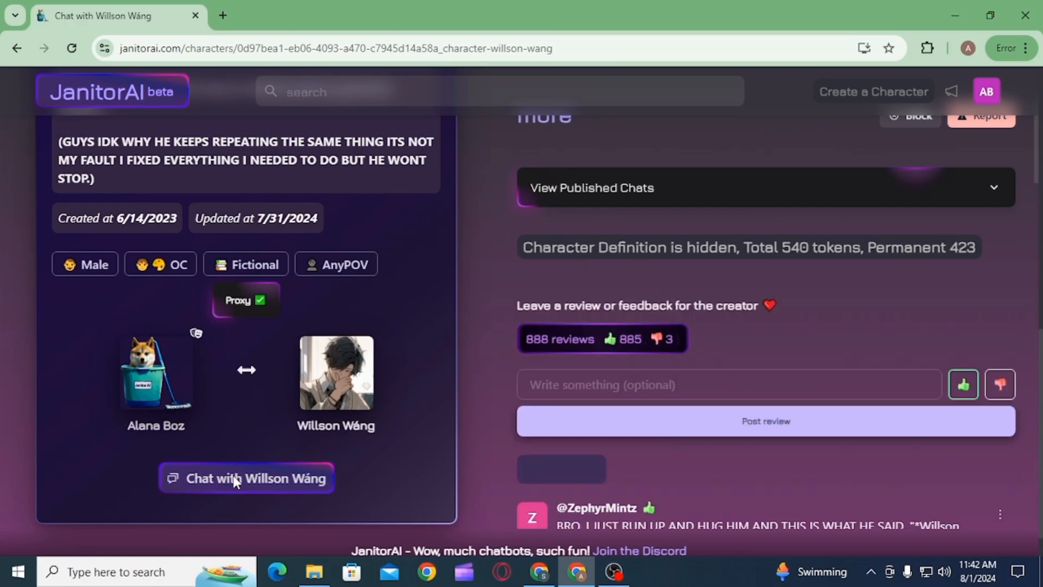
left_click(245, 478)
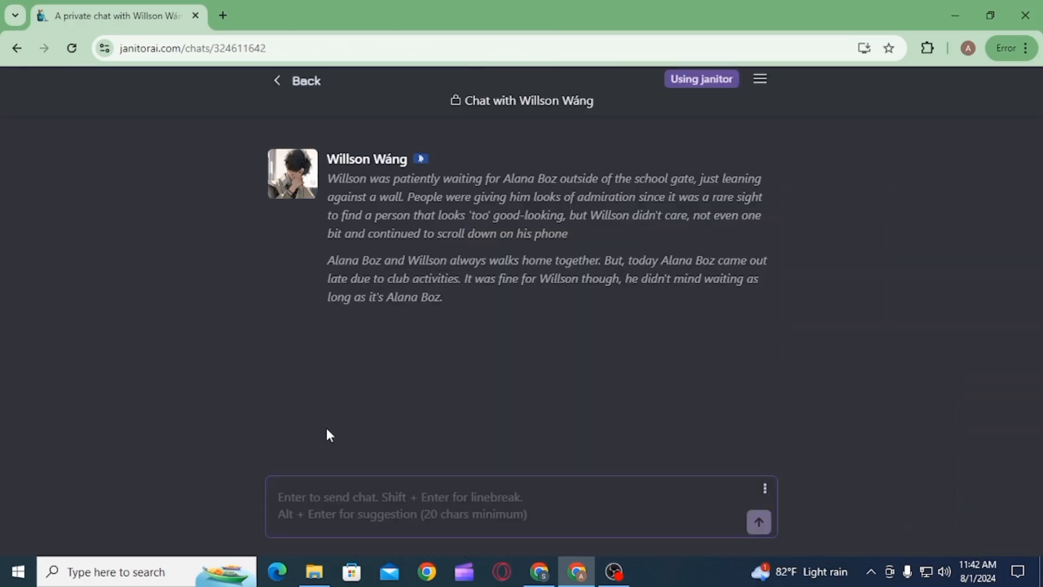
mouse_move(323, 304)
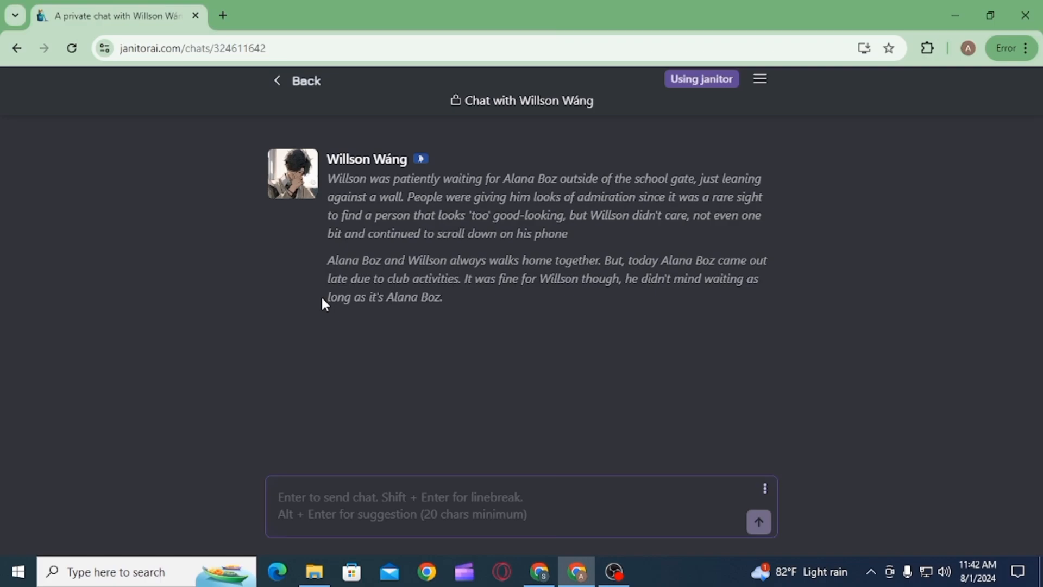
mouse_move(760, 153)
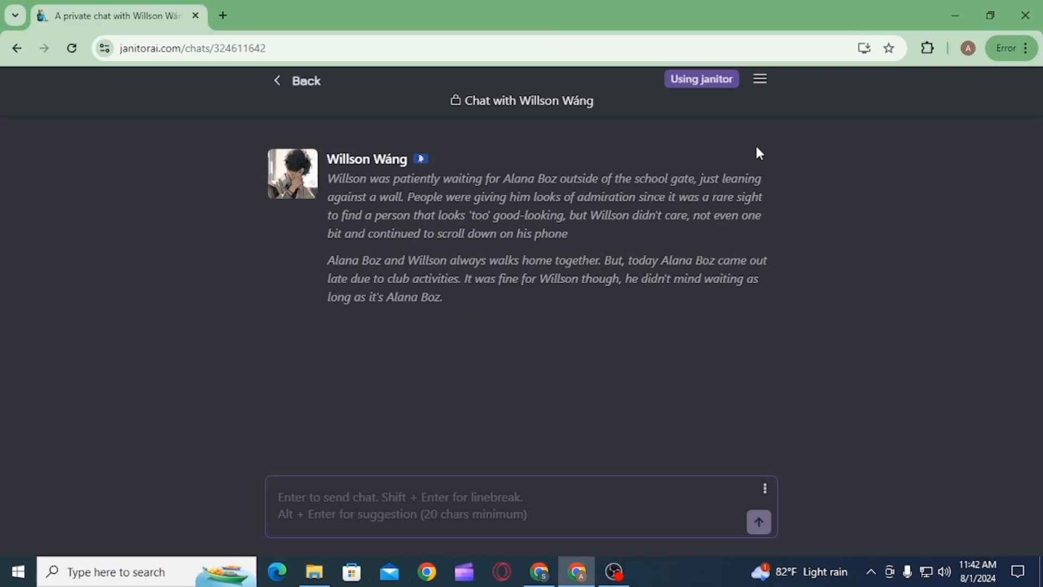
Turn off the Public chat toggle in the chat menu.
left_click(759, 78)
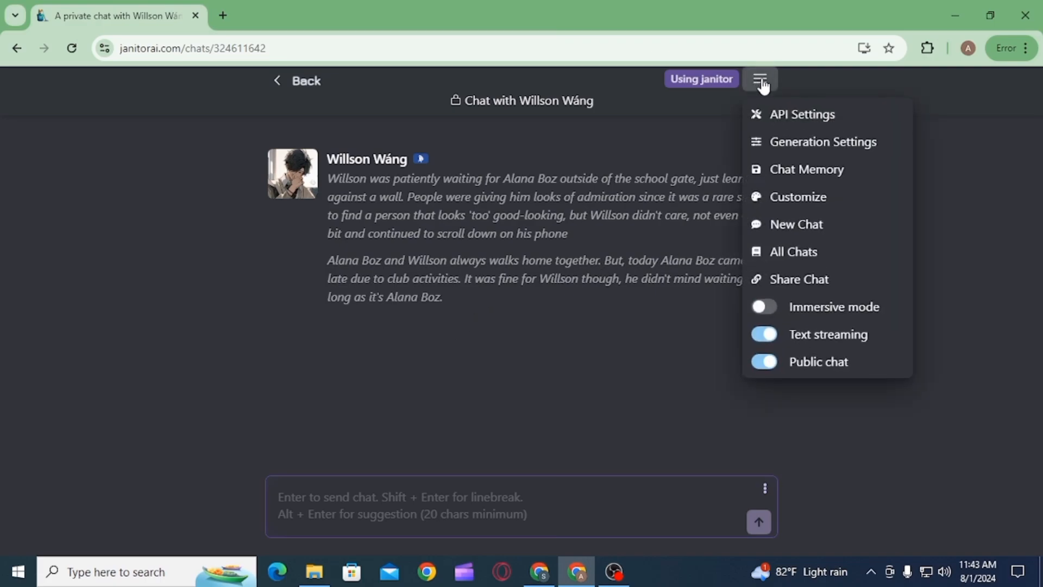
mouse_move(764, 362)
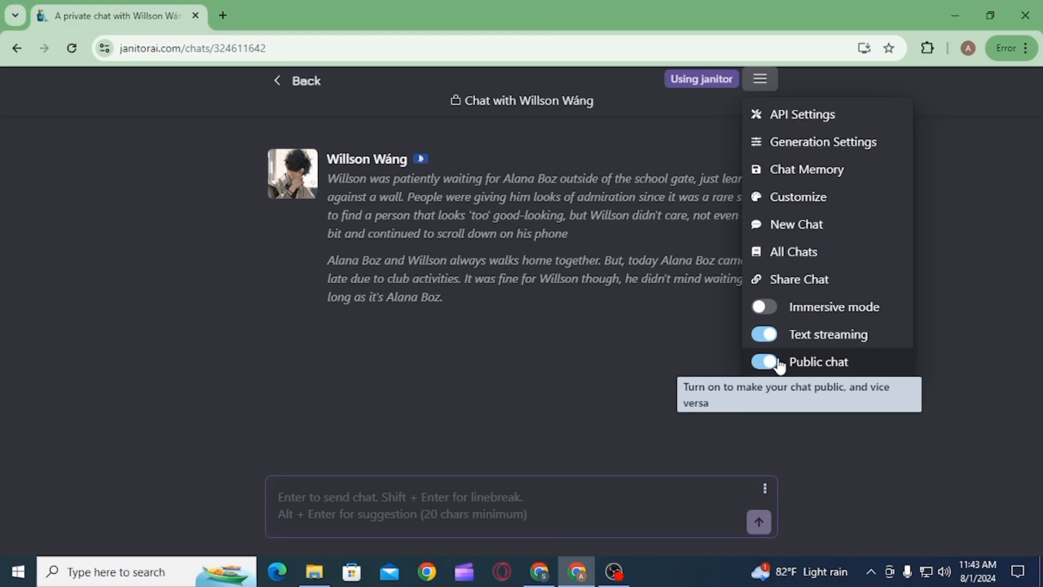
mouse_move(783, 368)
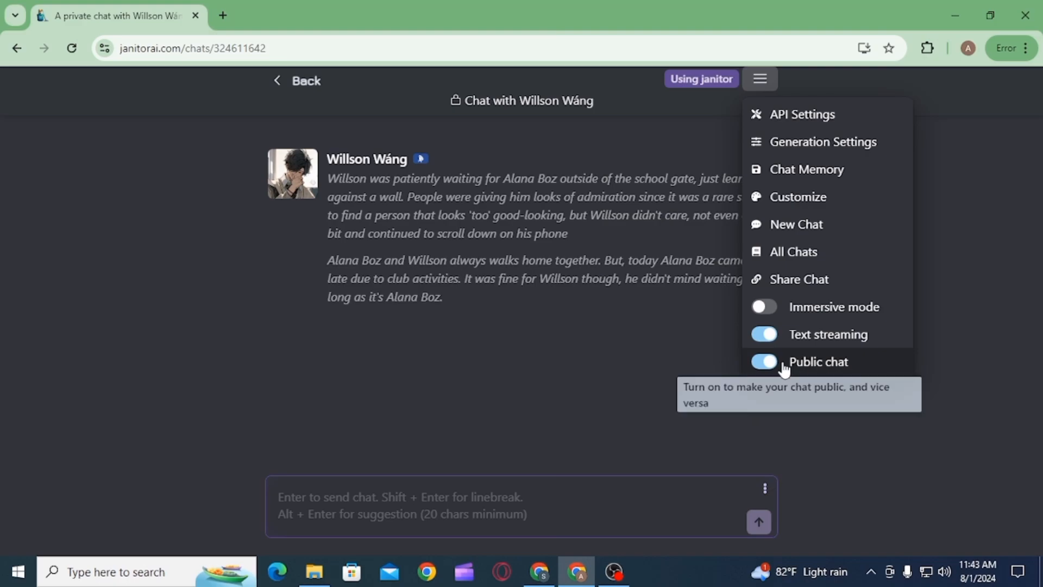
left_click(763, 361)
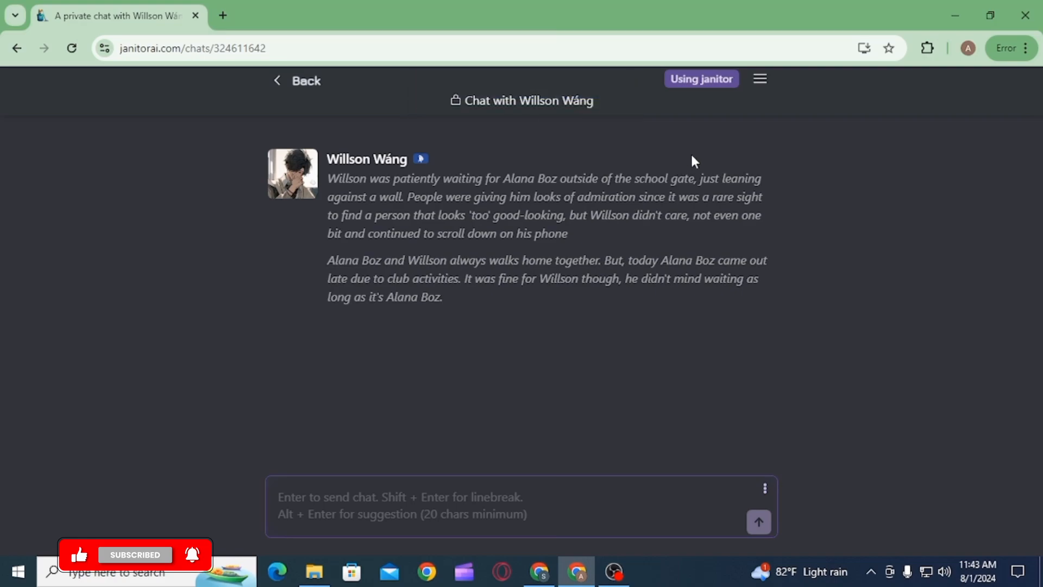
left_click(759, 78)
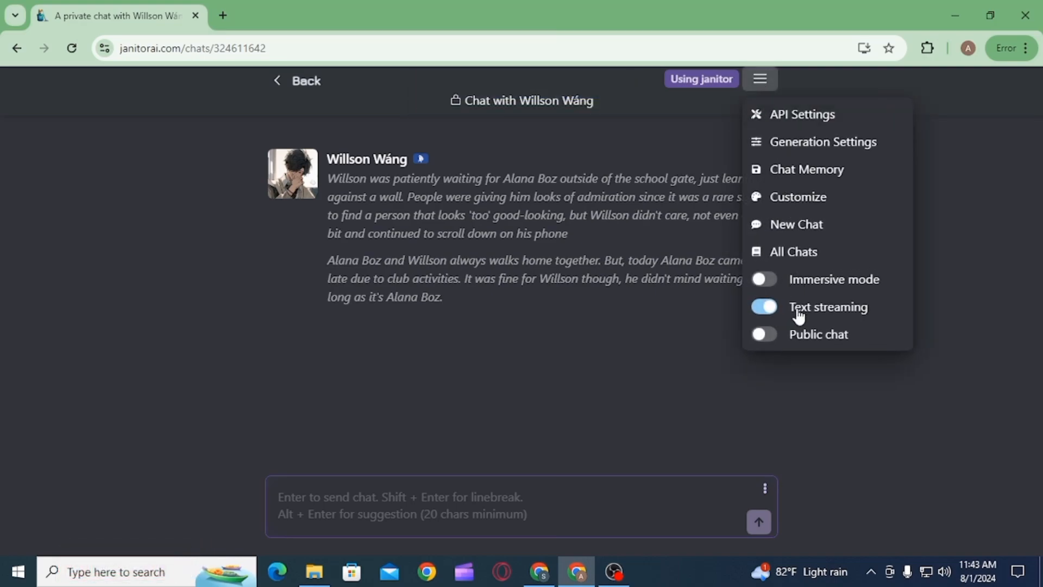
mouse_move(818, 334)
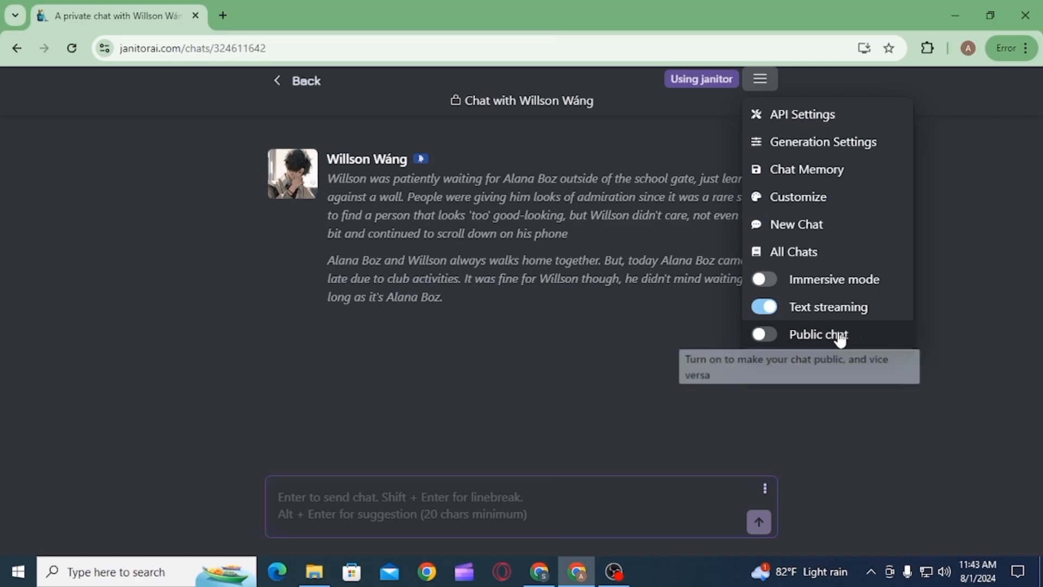
mouse_move(950, 339)
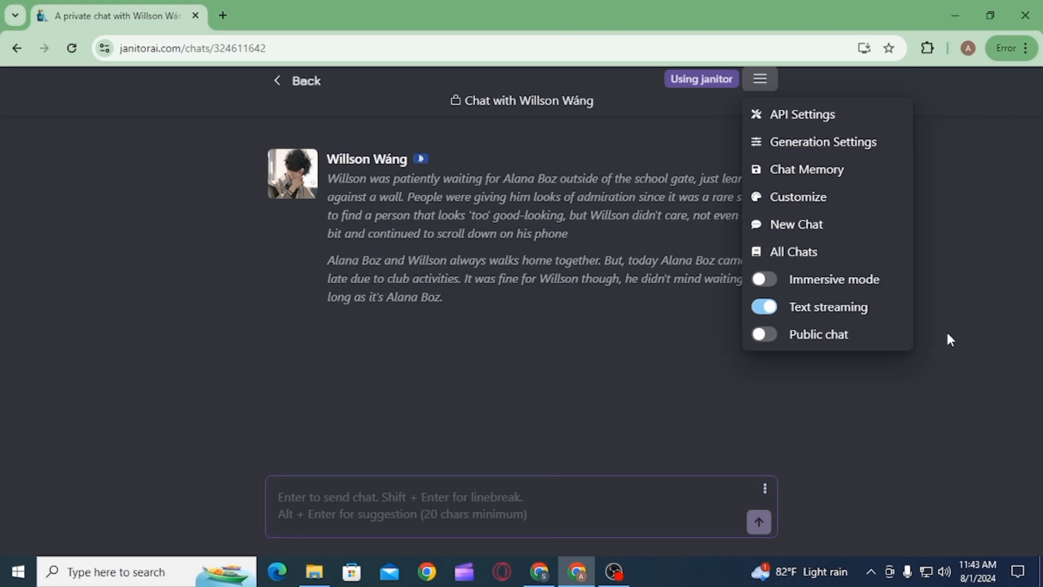
left_click(762, 333)
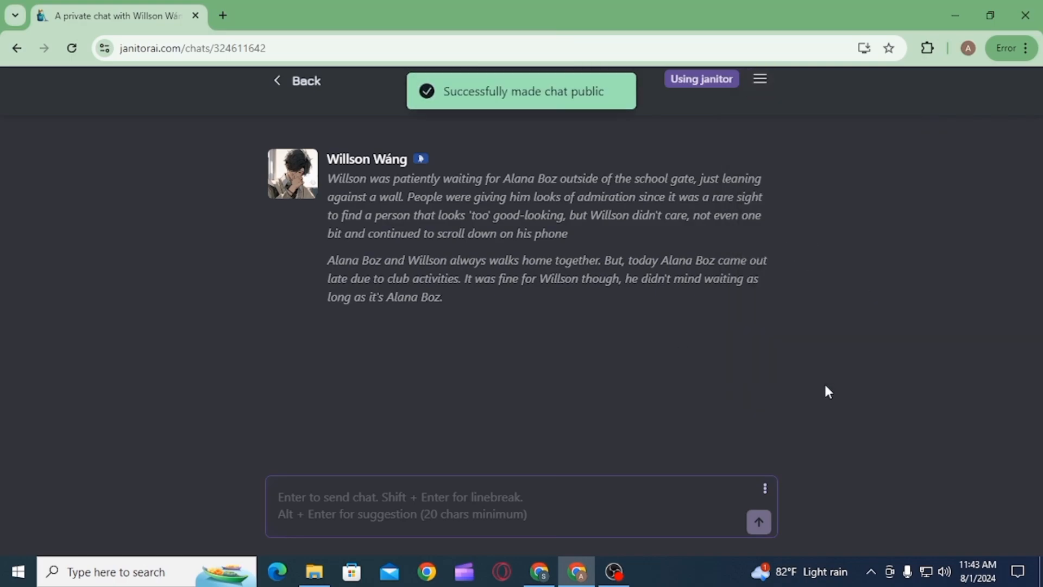
mouse_move(630, 103)
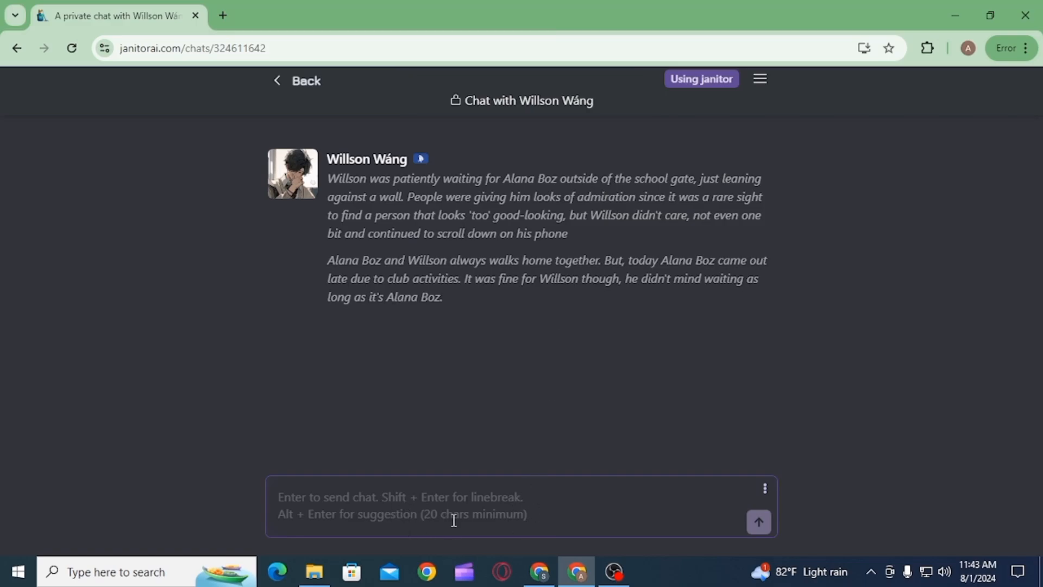
mouse_move(542, 536)
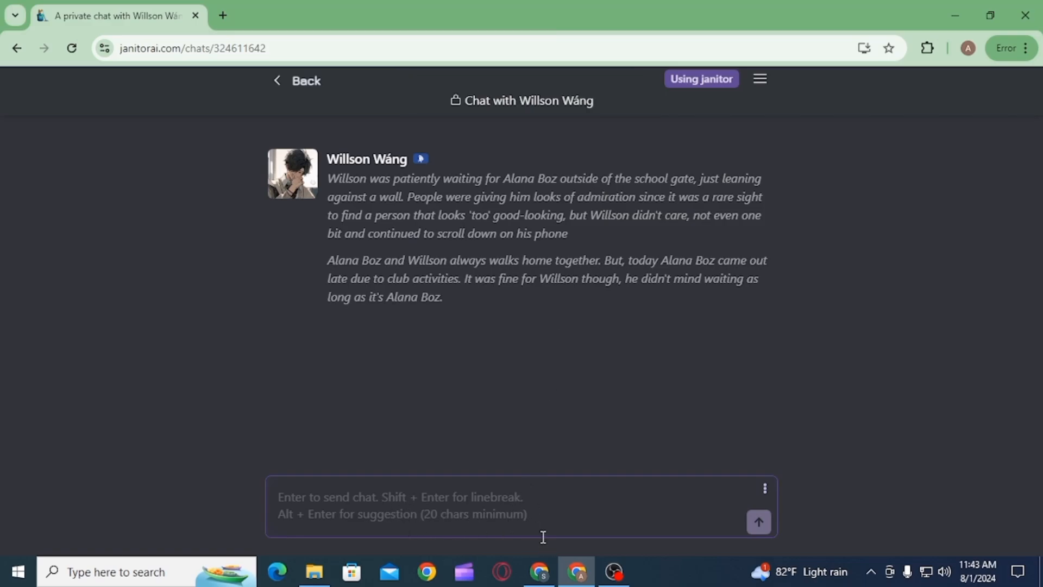